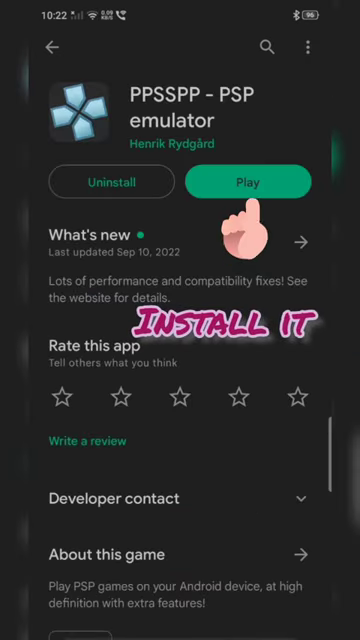
Launch PPSSPP from the Play Store and browse the SD card's folders in its file picker
click(248, 182)
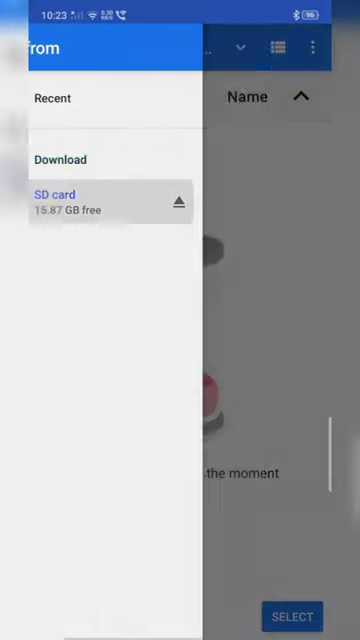
click(56, 202)
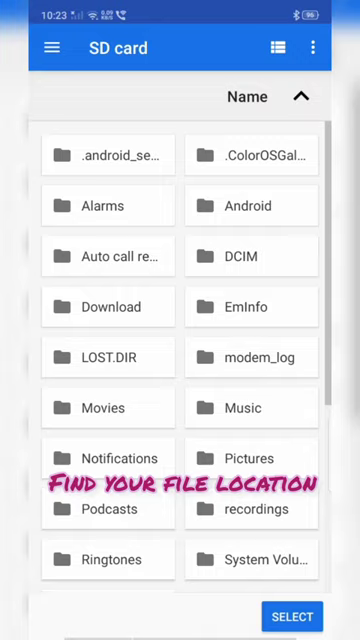